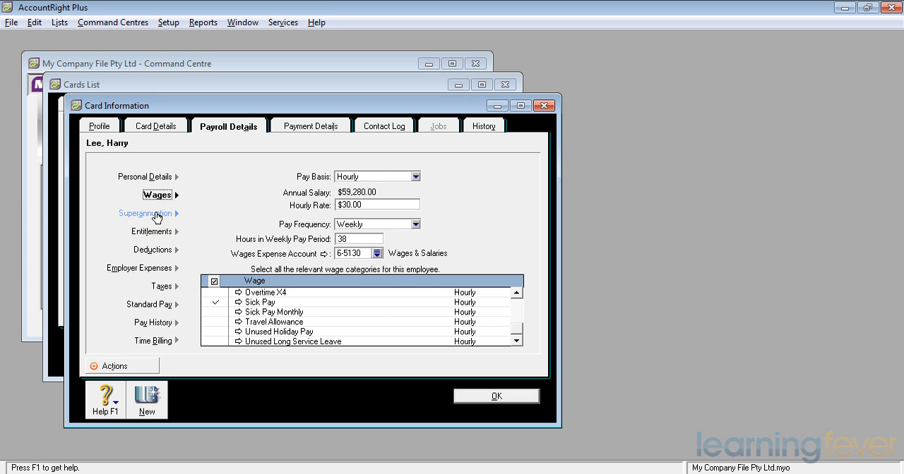
click(144, 214)
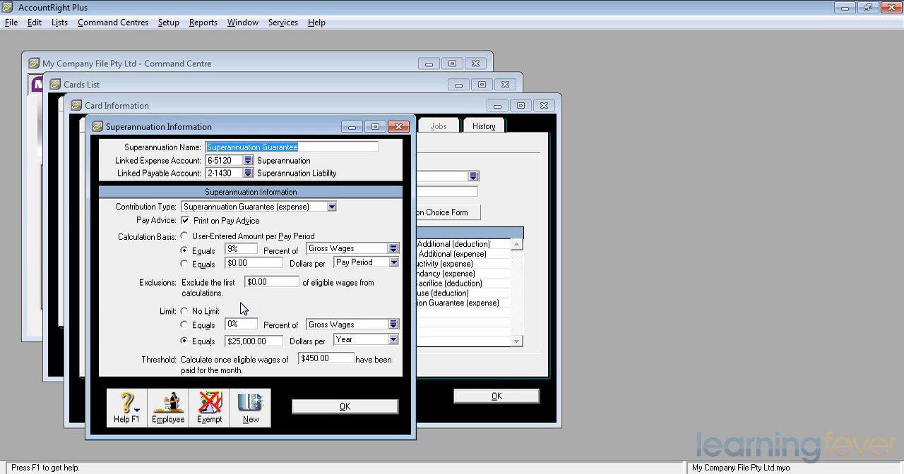
click(345, 407)
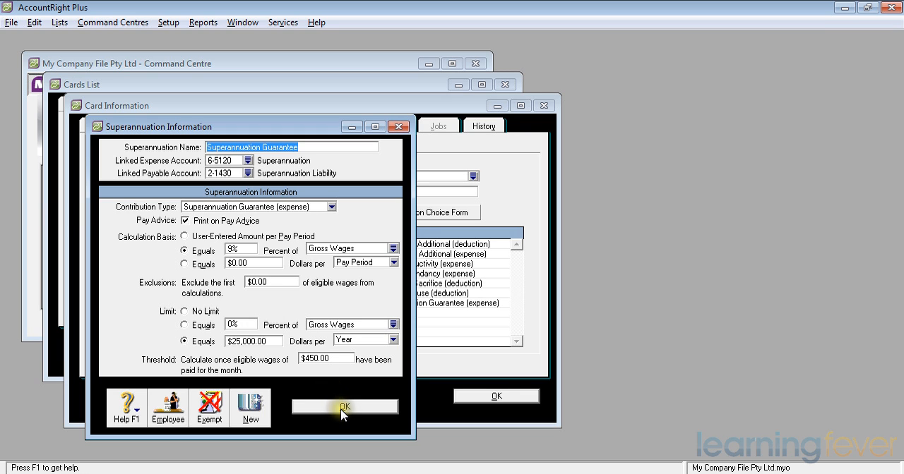
Confirm the Superannuation Guarantee details and return to the superannuation list with it ticked
click(344, 407)
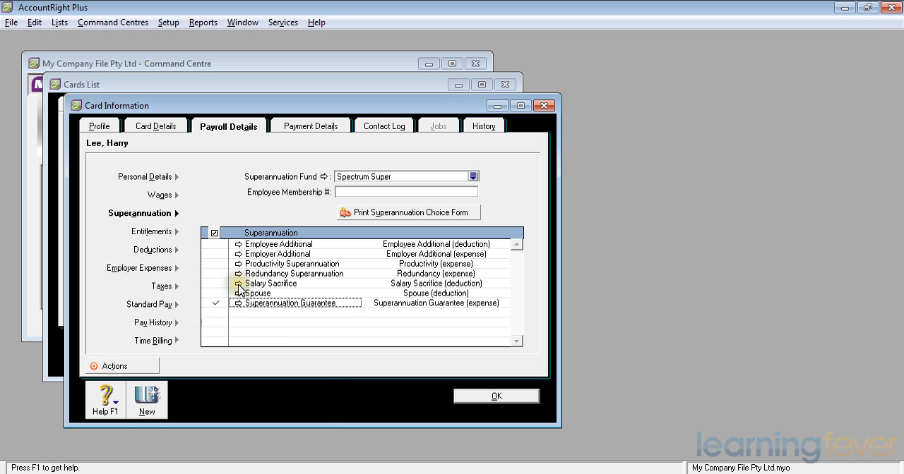
double_click(271, 282)
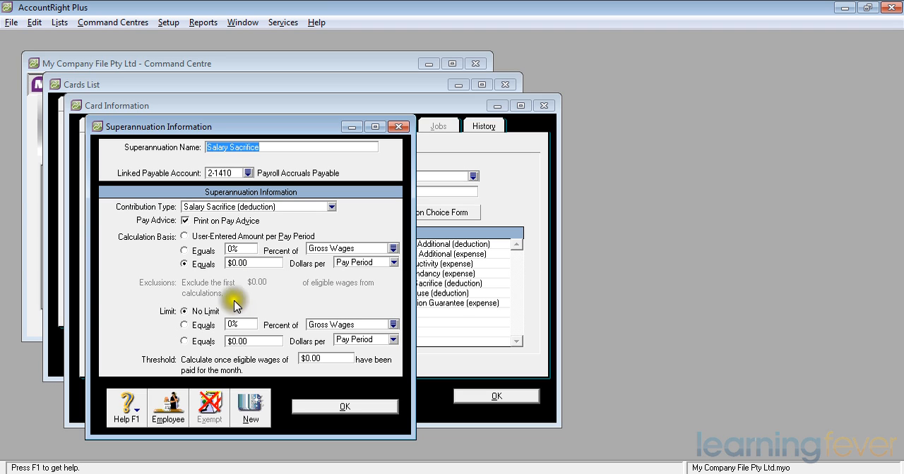
mouse_move(252, 348)
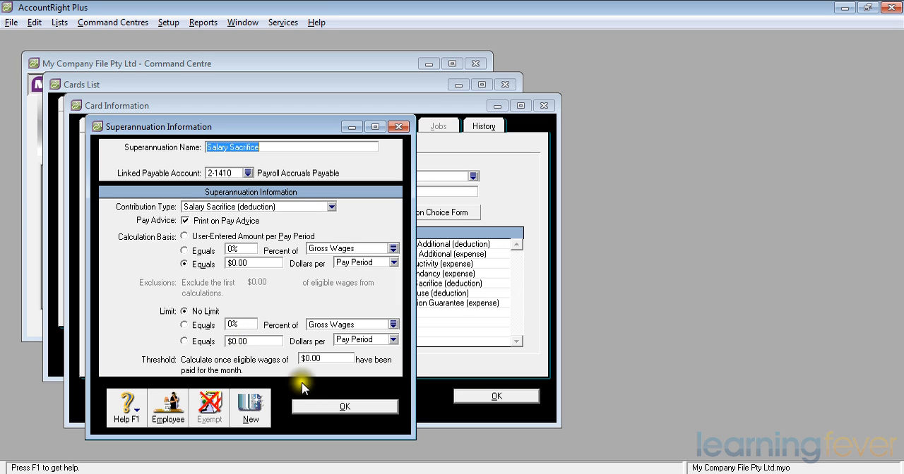
click(344, 406)
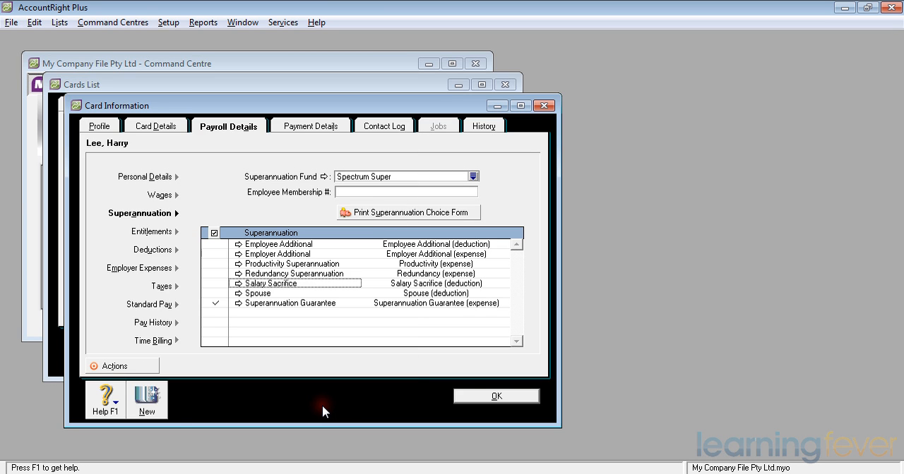
mouse_move(324, 411)
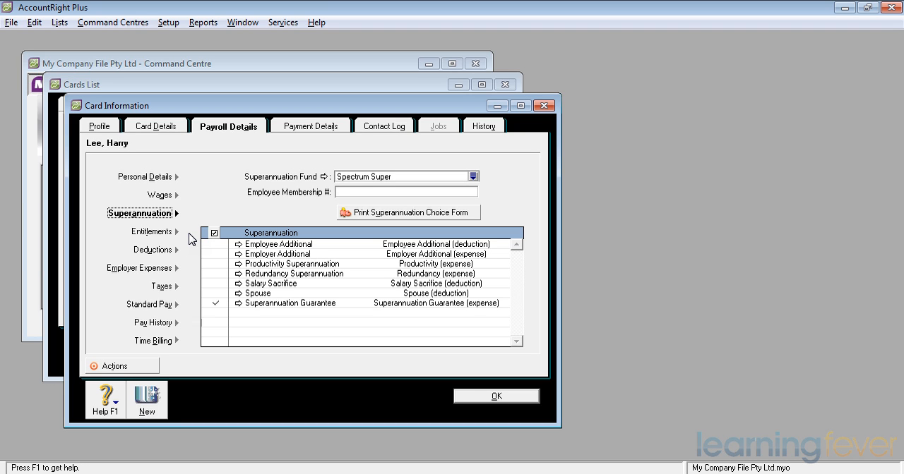
mouse_move(164, 232)
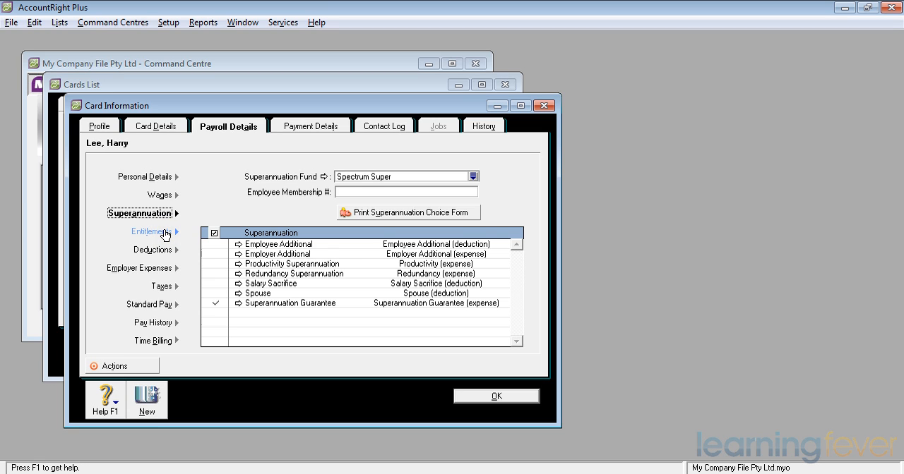
click(145, 232)
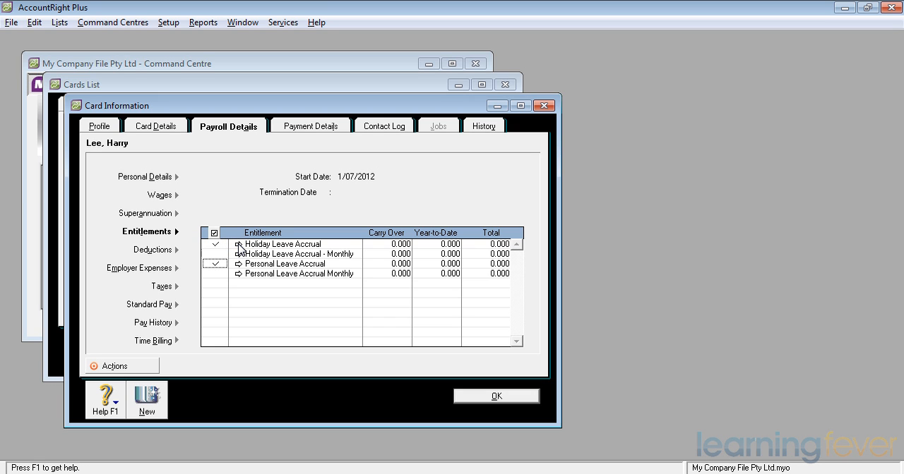
double_click(280, 243)
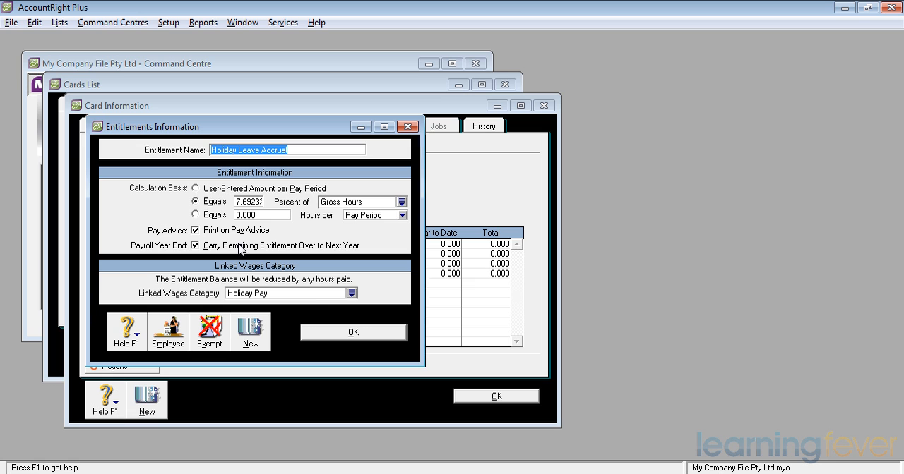
click(353, 331)
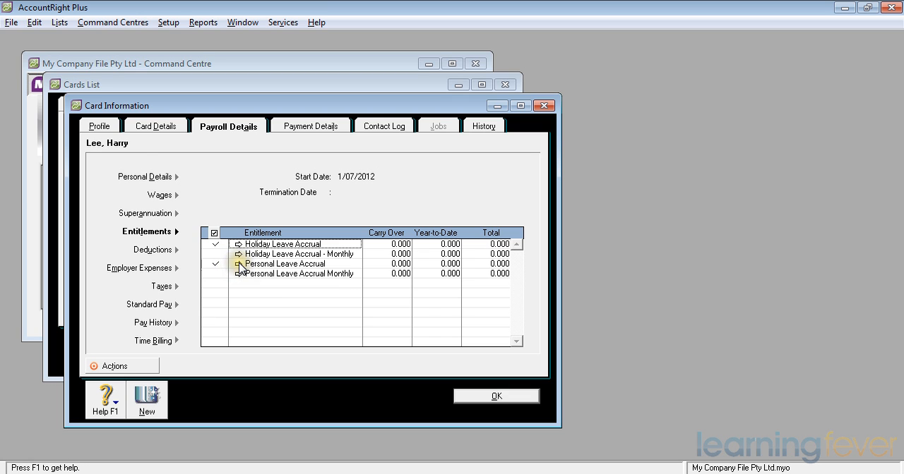
double_click(285, 263)
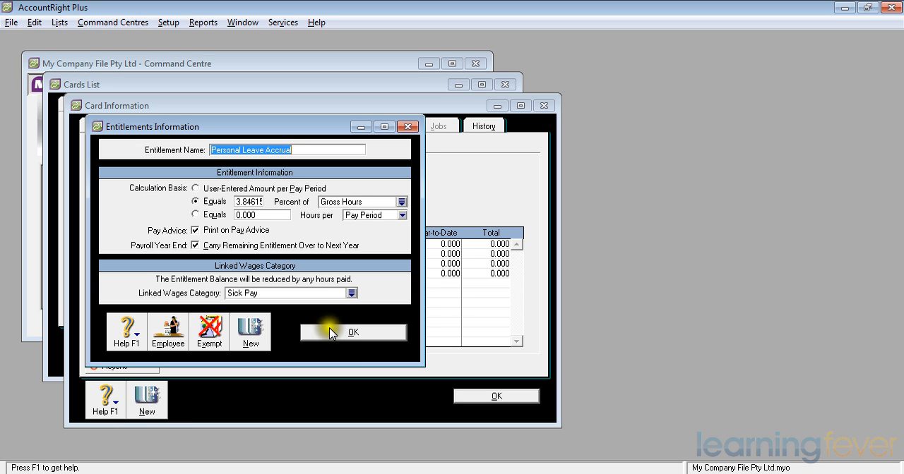
click(353, 332)
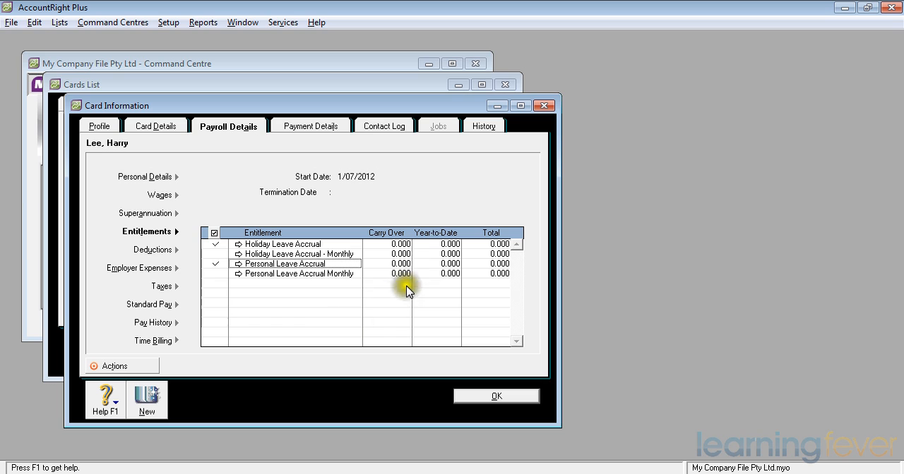
mouse_move(427, 271)
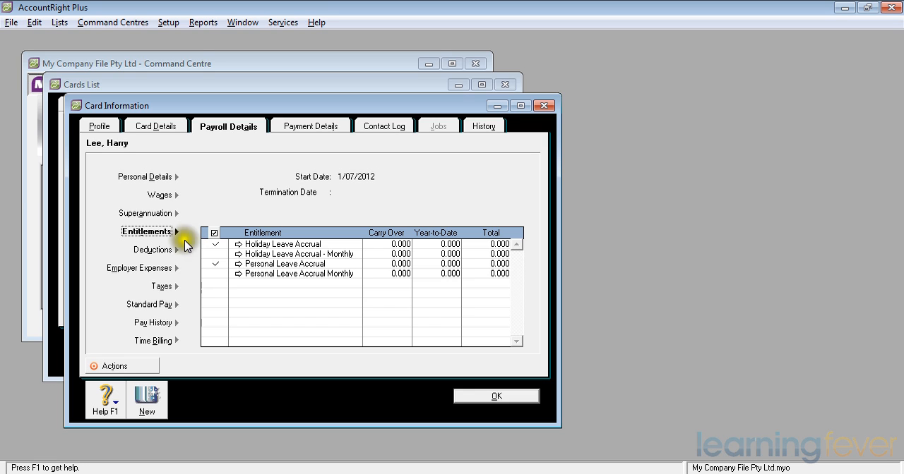
Show Deductions and review the Christmas deduction: $5.00 per pay period, capped at $100 yearly
click(152, 248)
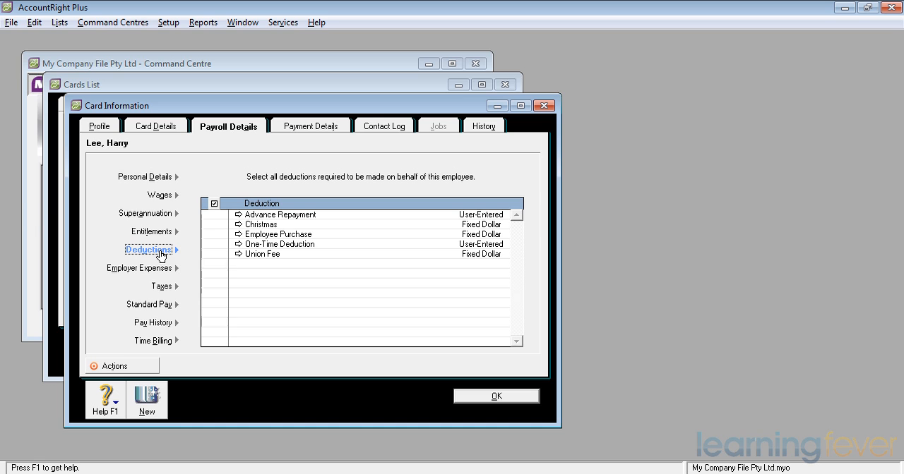
mouse_move(207, 232)
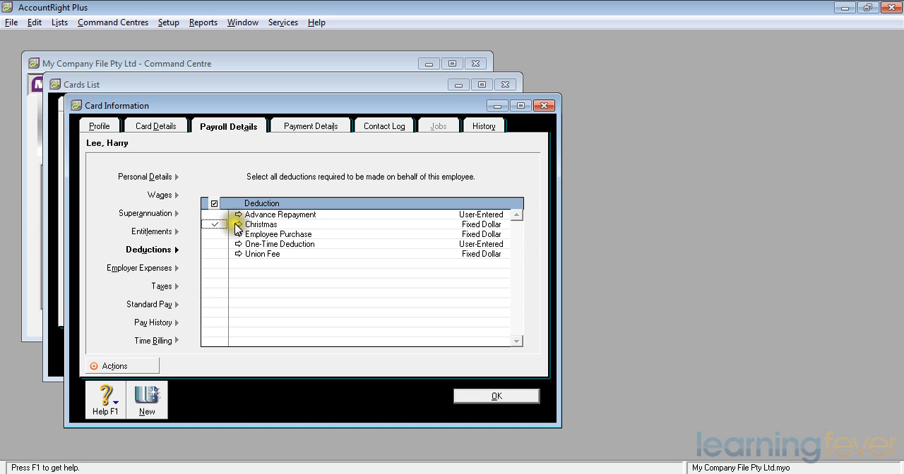
double_click(261, 224)
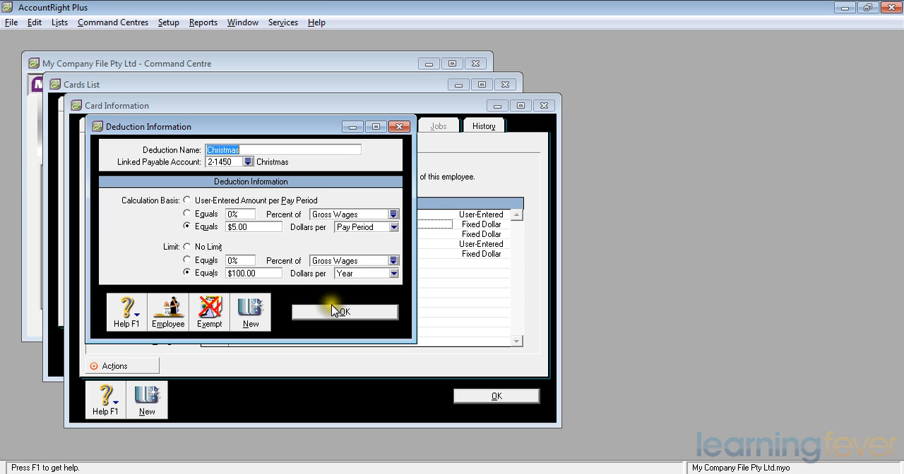
click(345, 312)
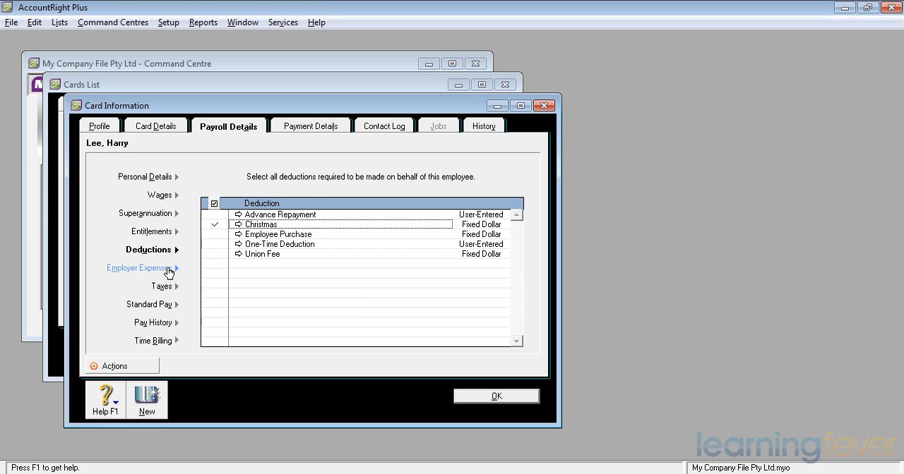
click(141, 269)
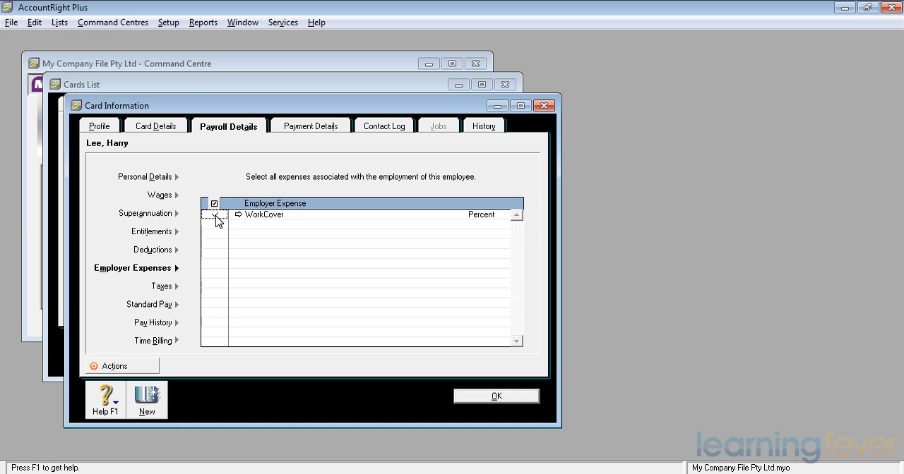
click(215, 214)
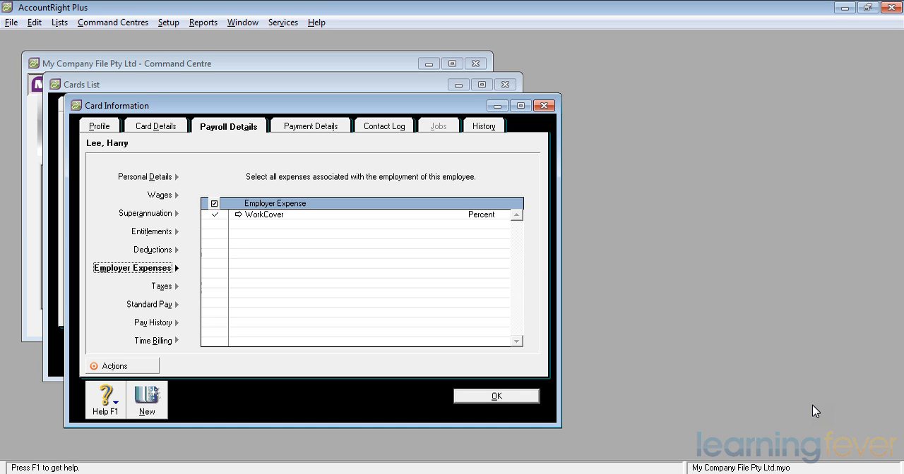
mouse_move(163, 285)
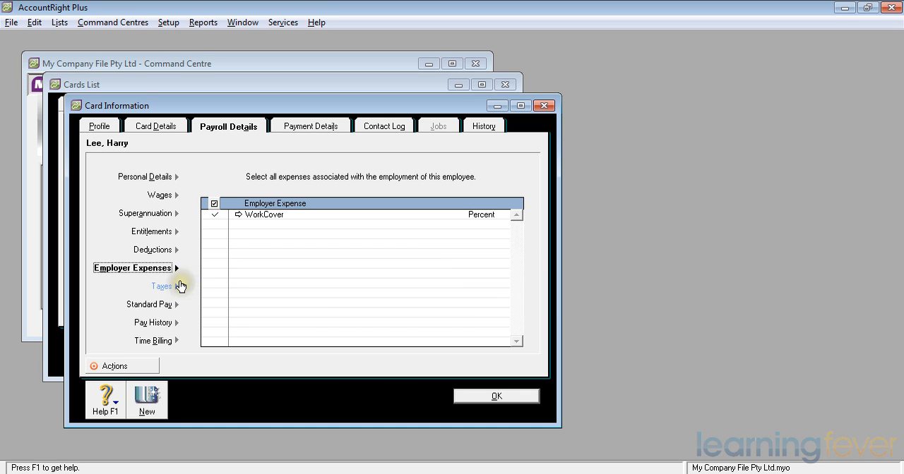
Show Taxes and enter tax file number 123456789
click(161, 285)
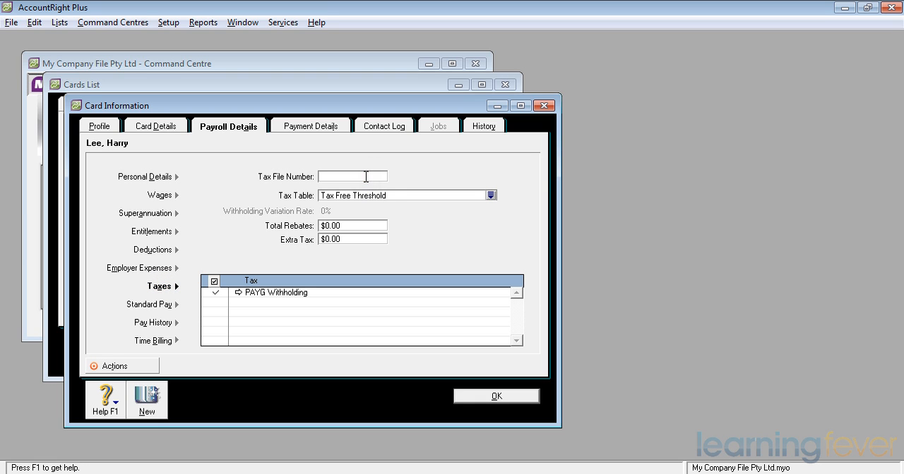
text(123456789)
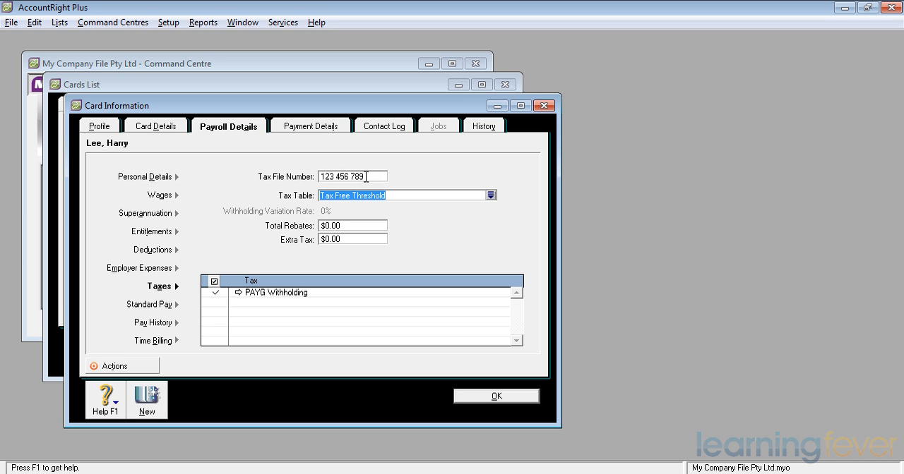
mouse_move(452, 192)
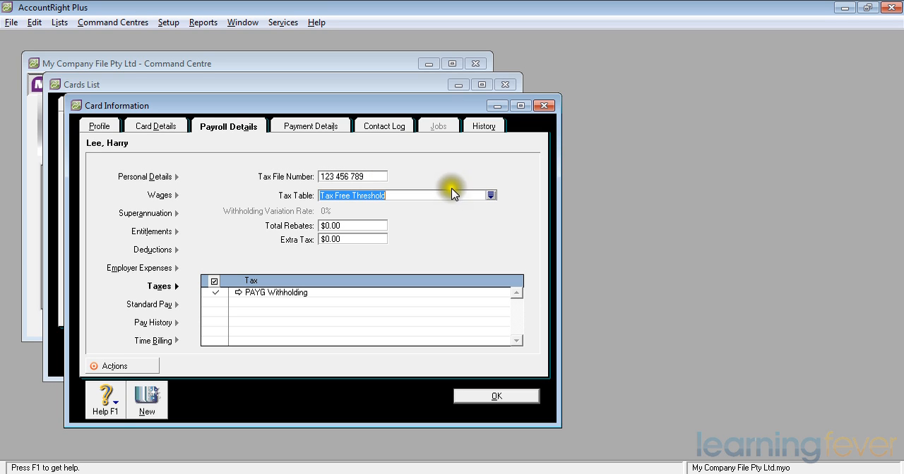
Review the available tax tables and keep Tax Free Threshold as the tax table
click(491, 195)
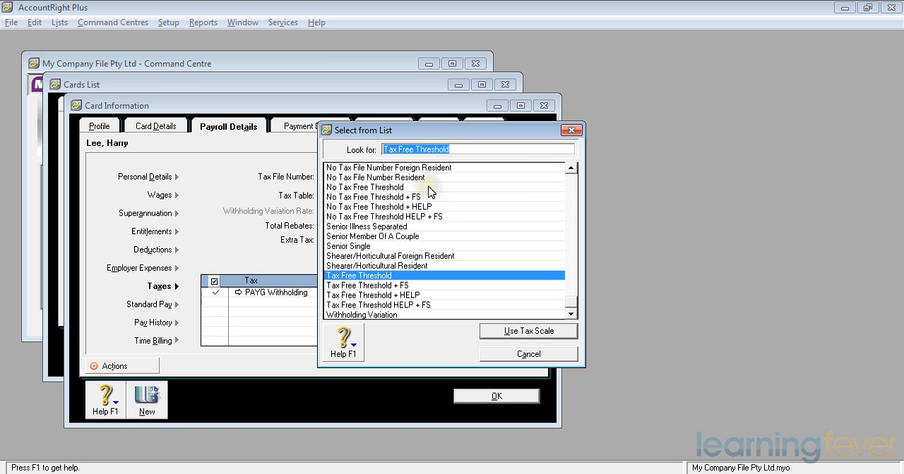
mouse_move(430, 193)
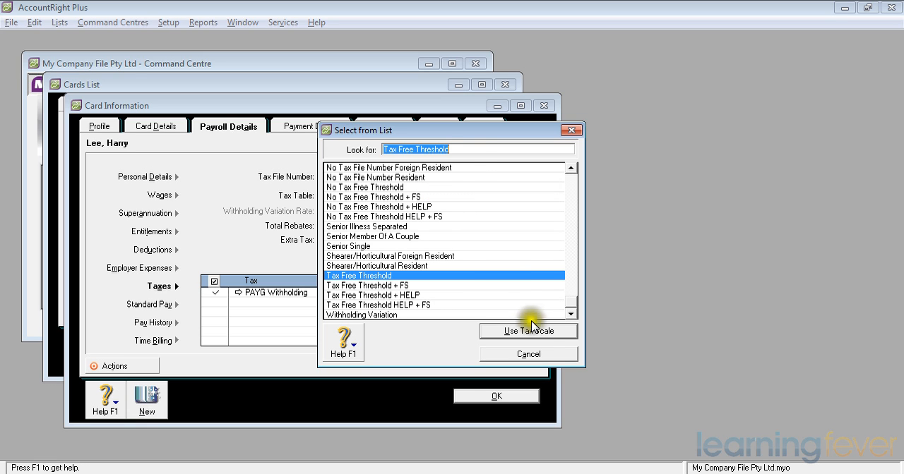
click(528, 330)
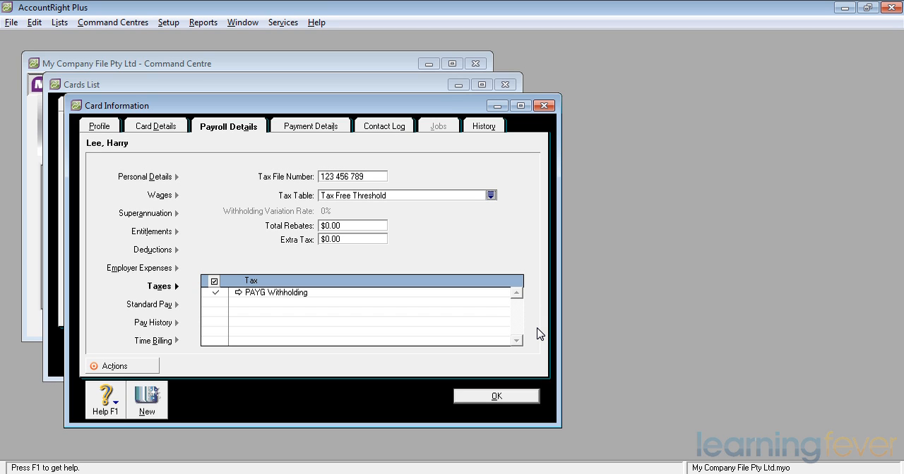
mouse_move(517, 328)
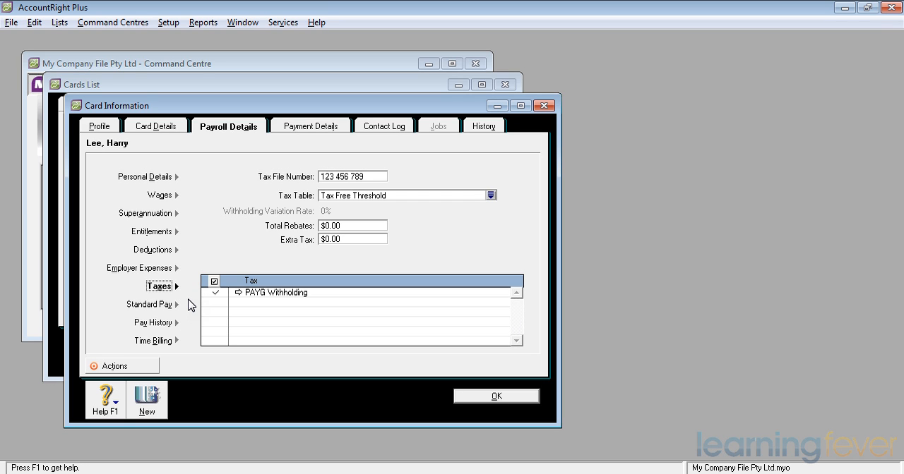
mouse_move(150, 305)
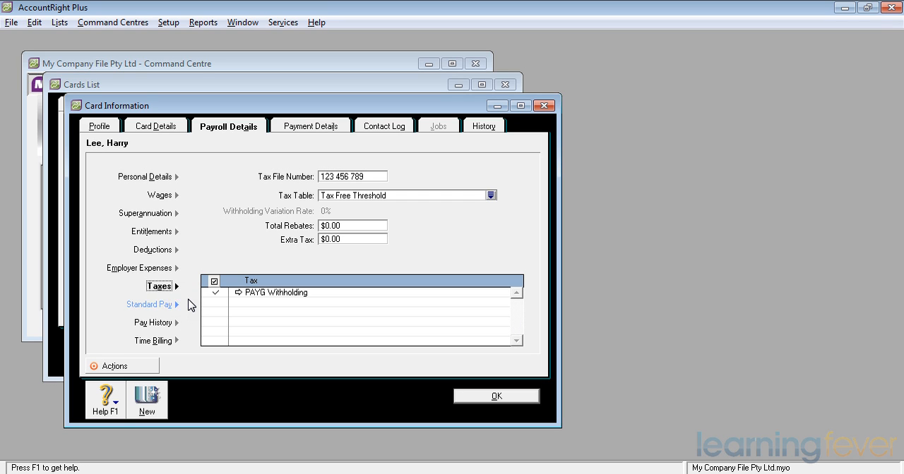
Show Standard Pay (weekly, 38 hours, Base Hourly $1,140.00) and scroll through its payroll categories
click(148, 305)
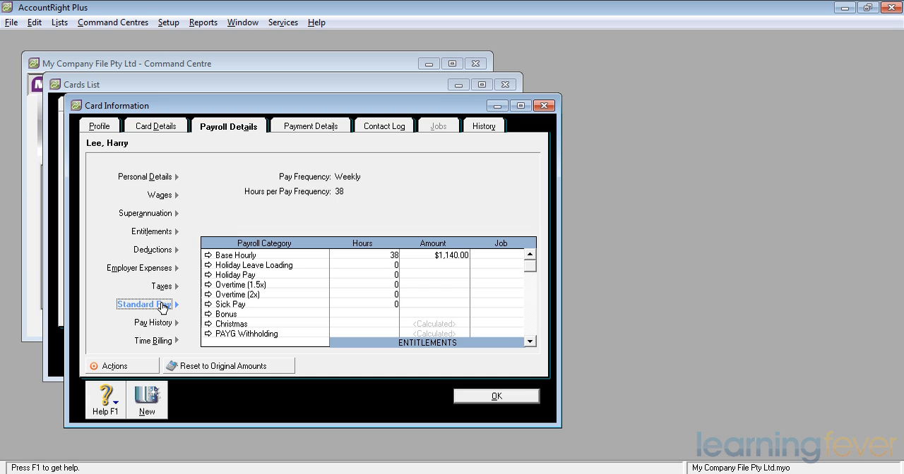
mouse_move(478, 365)
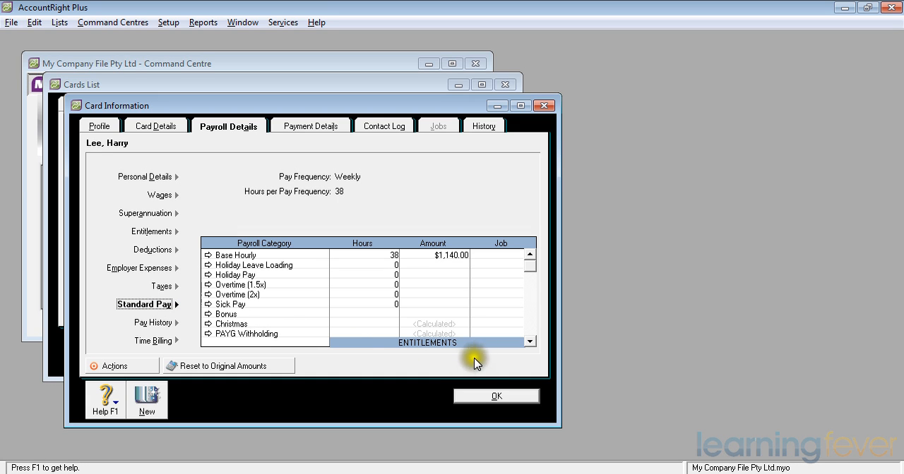
click(529, 342)
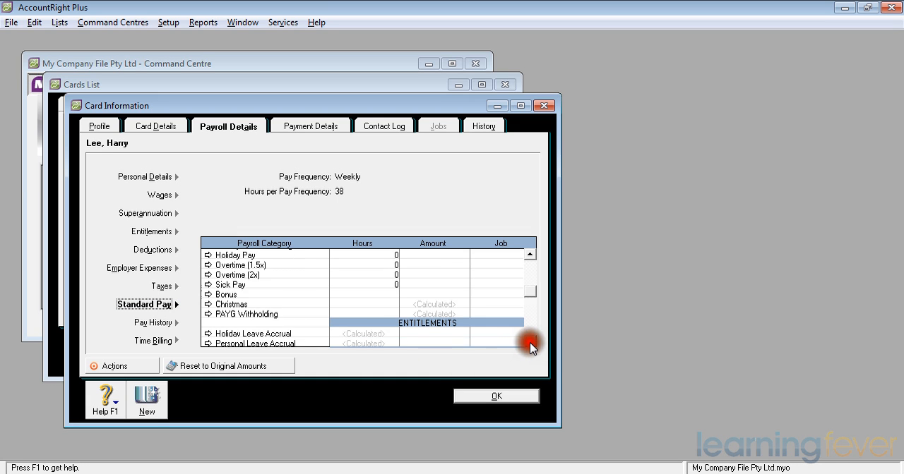
click(528, 342)
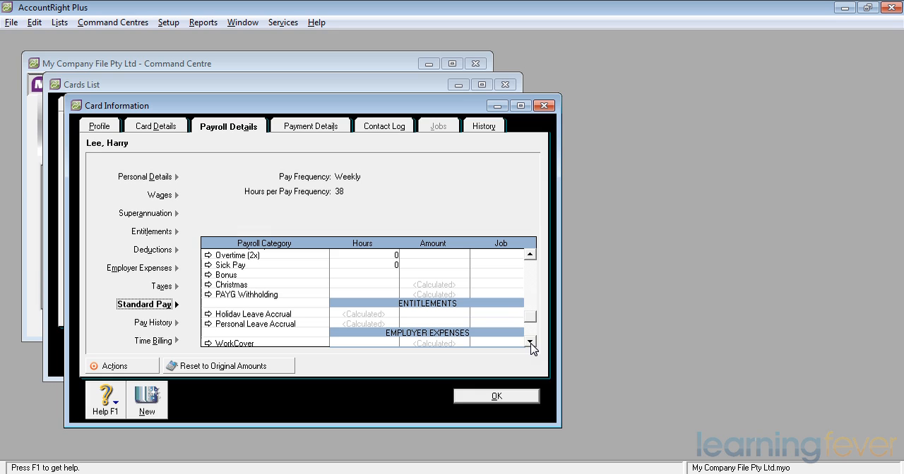
click(531, 347)
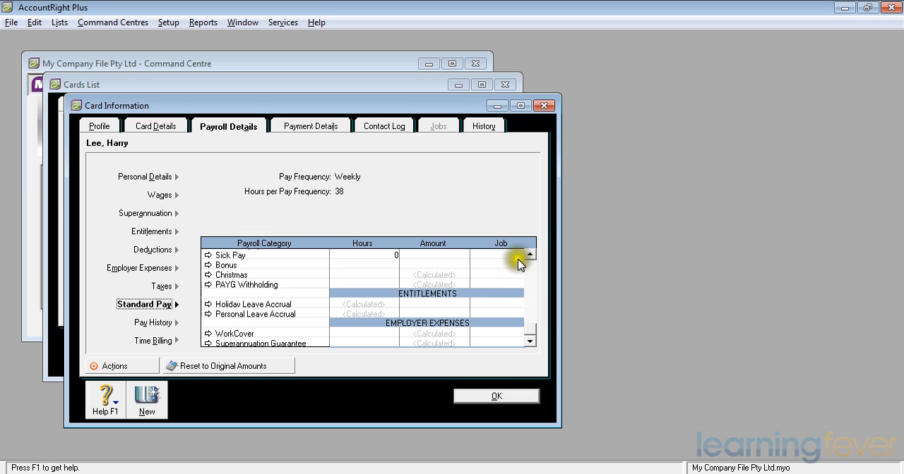
click(528, 254)
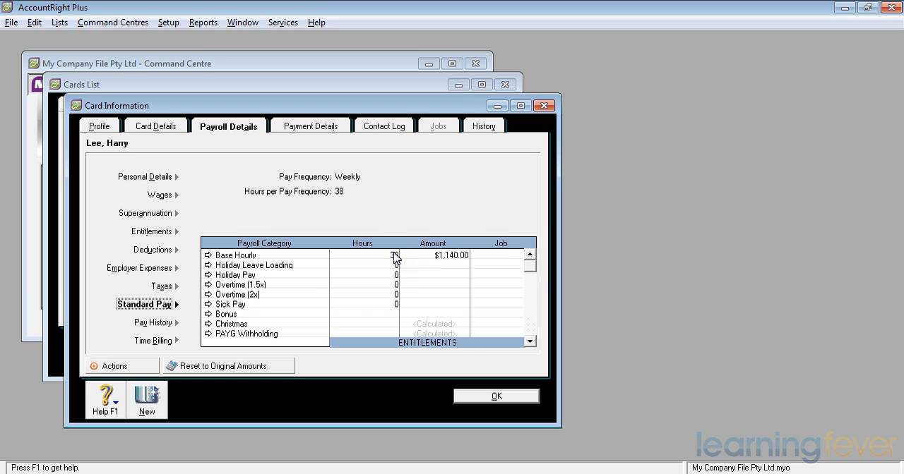
Change Base Hourly hours to 20 so the amount recalculates to $600.00
click(392, 254)
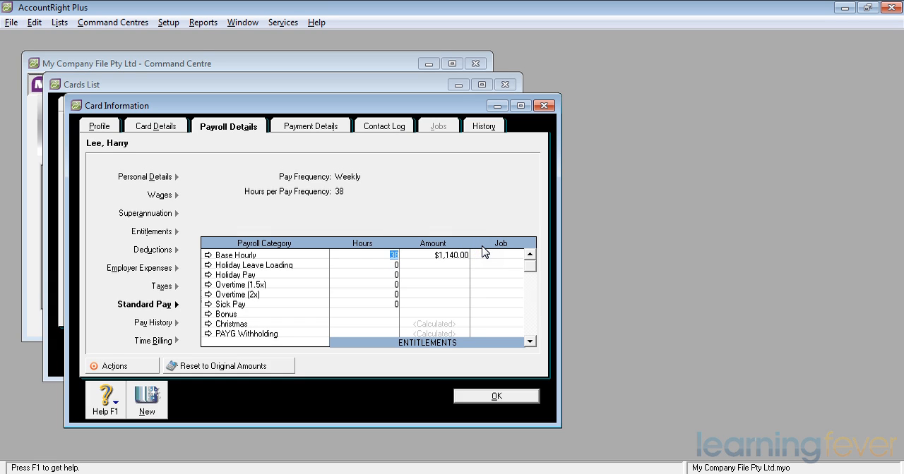
text(20)
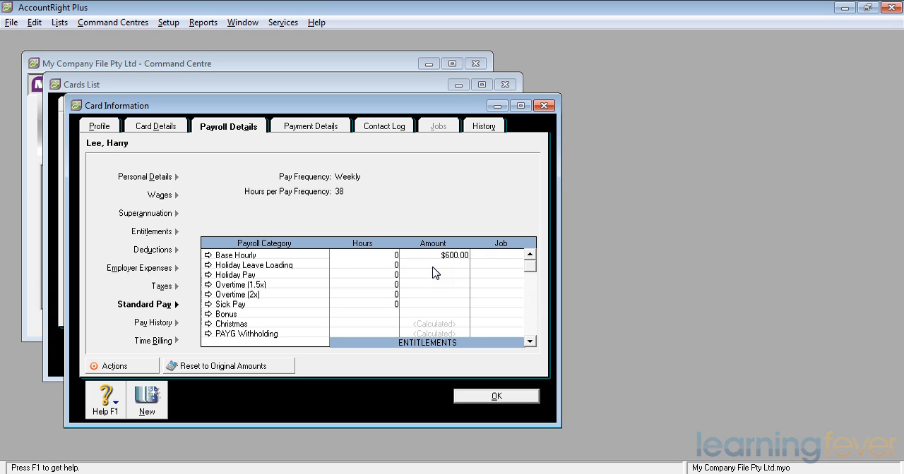
click(455, 254)
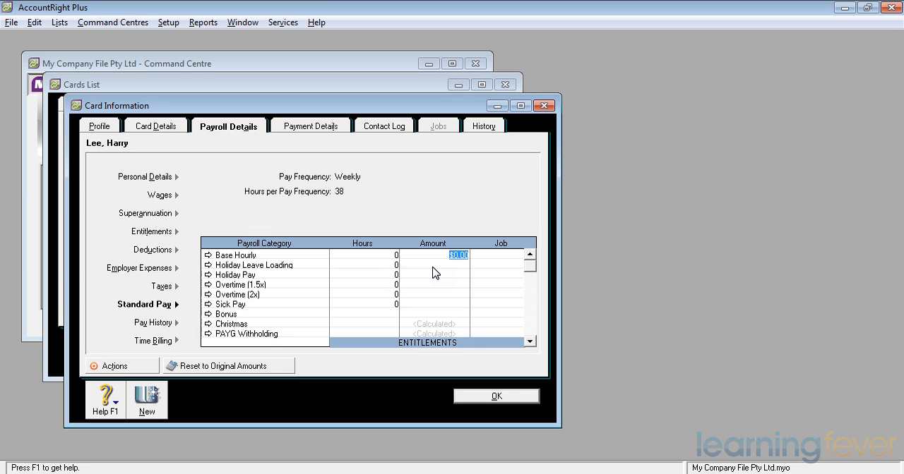
mouse_move(168, 330)
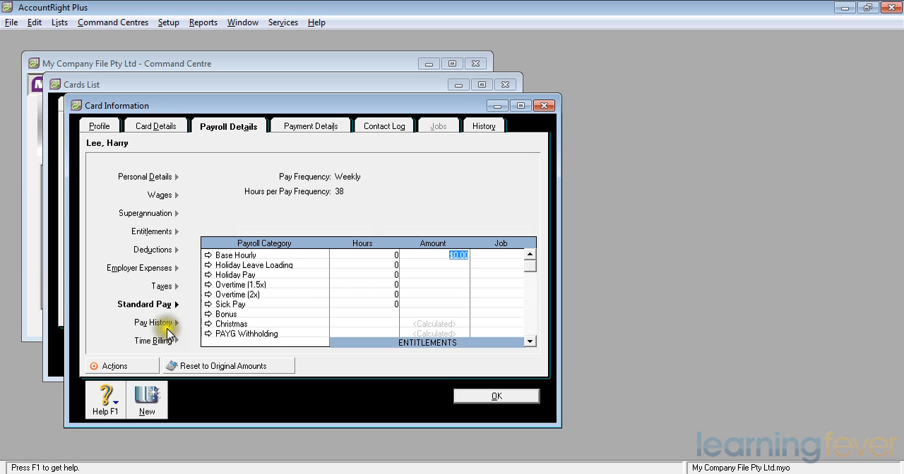
click(149, 322)
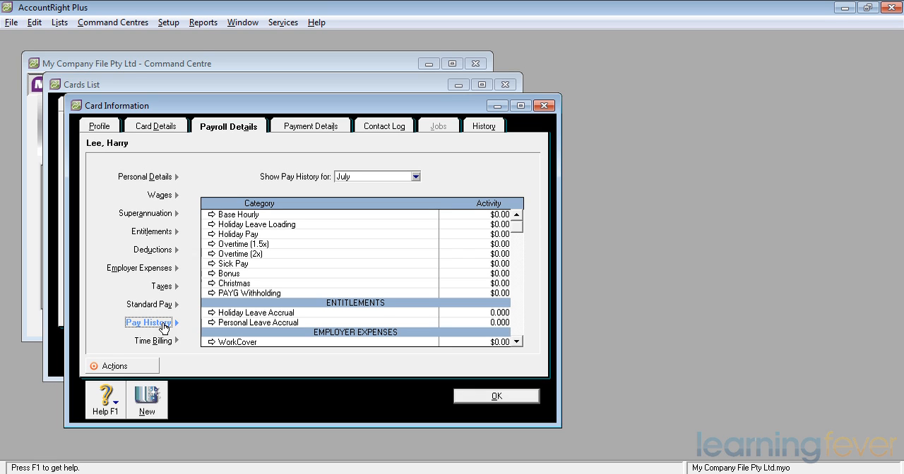
mouse_move(297, 242)
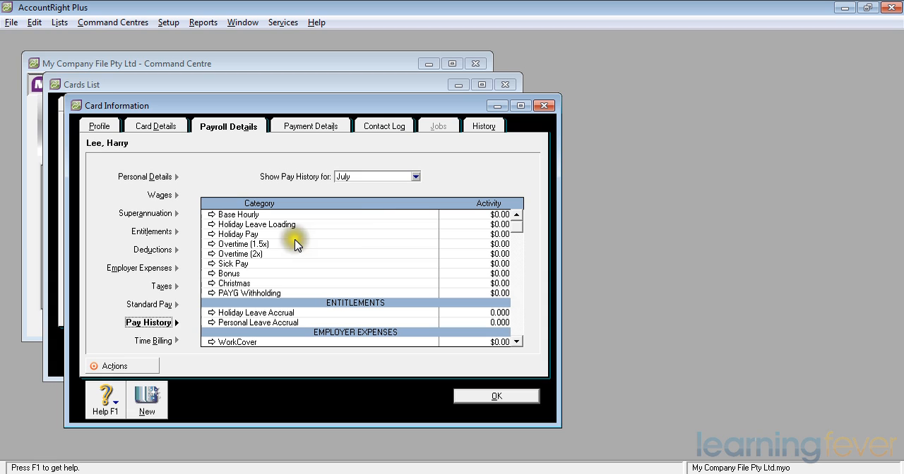
click(415, 176)
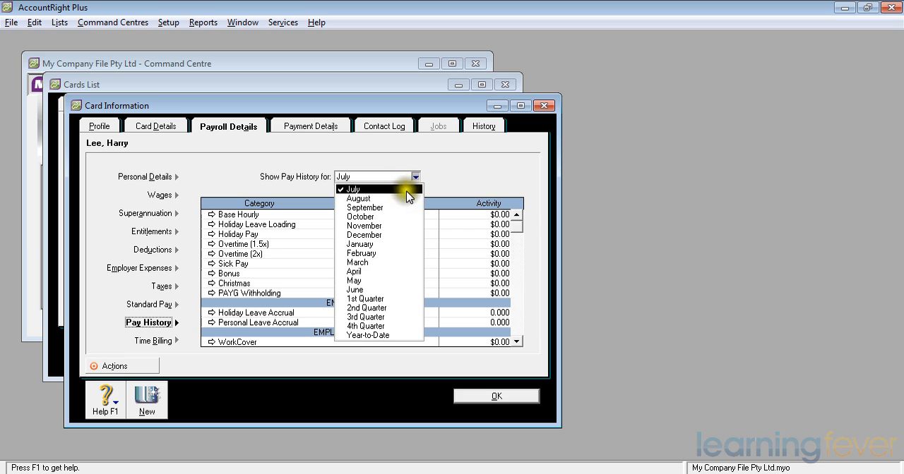
click(367, 336)
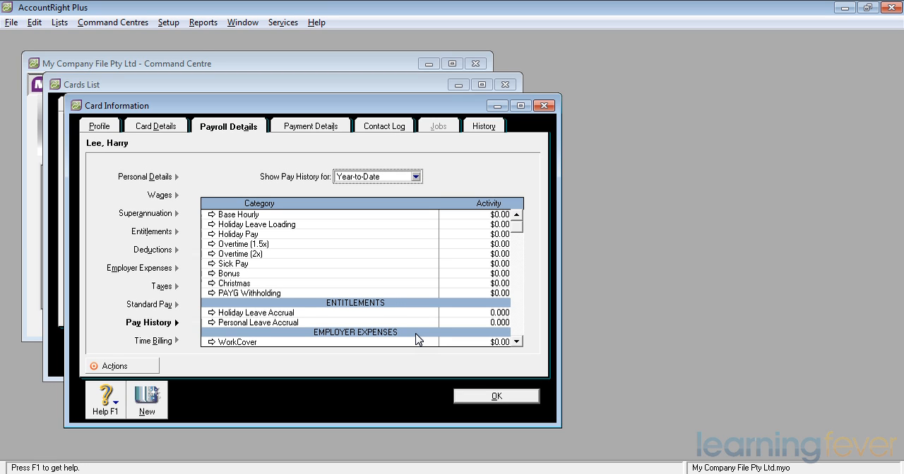
click(147, 341)
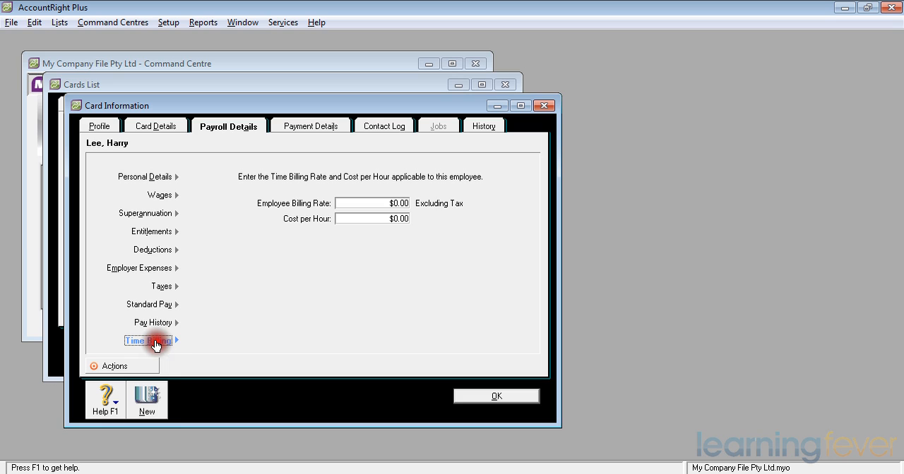